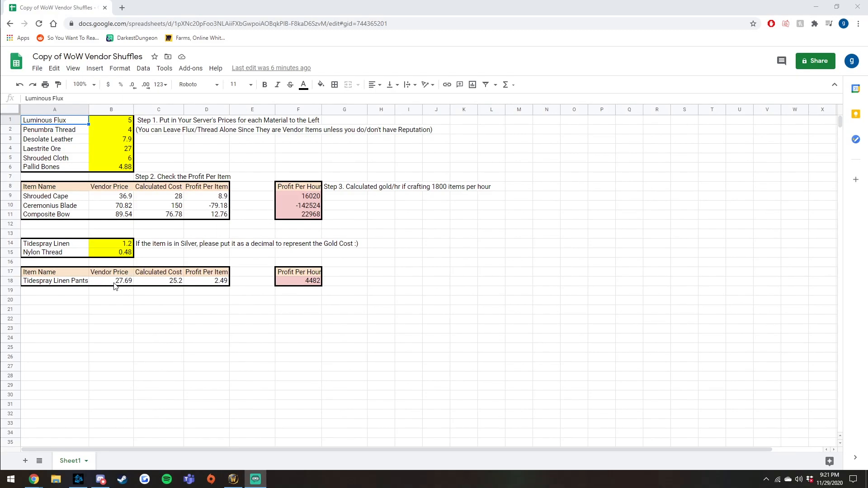
{"action": "mouse_move", "coordinate": [126, 282]}
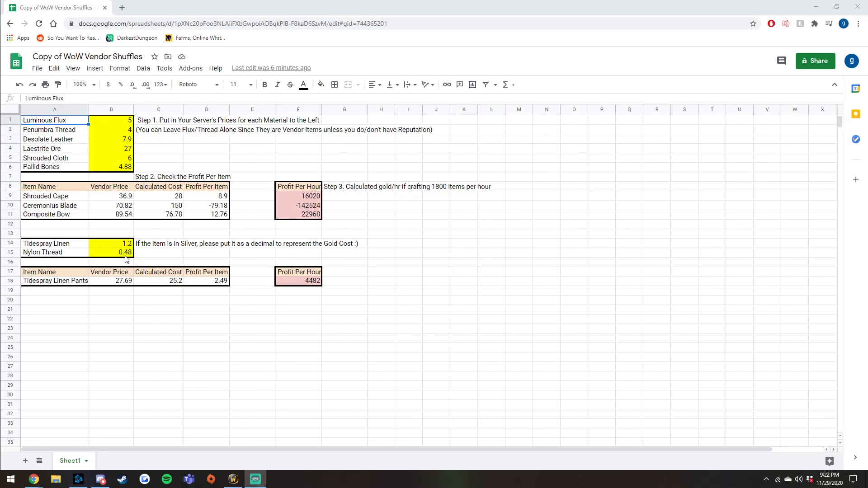
{"action": "mouse_move", "coordinate": [124, 246]}
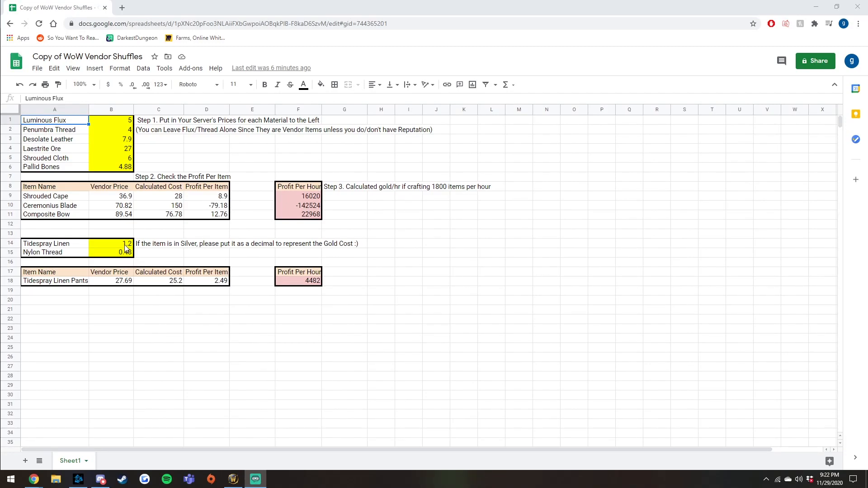
Set the Tidespray Linen price to 0.9, recalculating Tidespray Linen Pants cost and profit.
{"action": "left_click", "coordinate": [111, 244]}
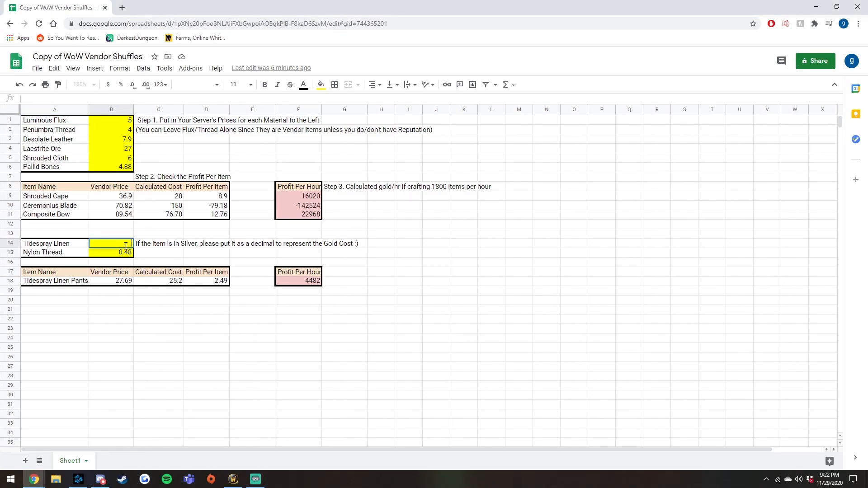
{"action": "type", "text": "0.9"}
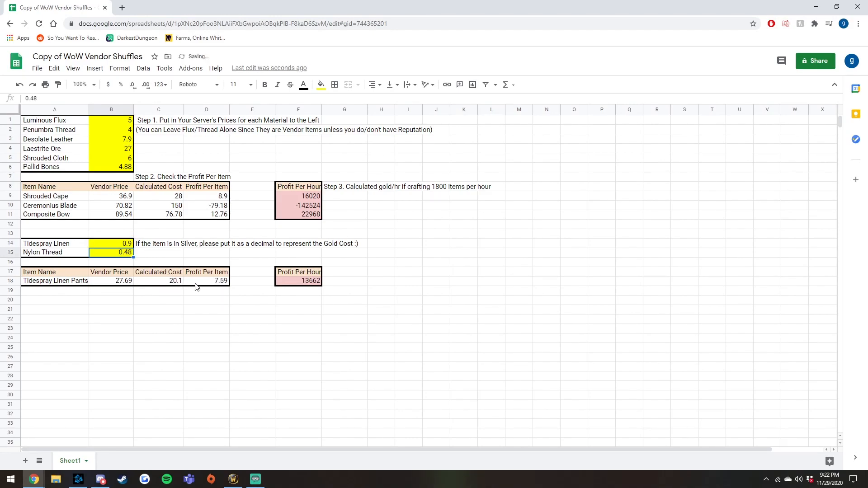
{"action": "mouse_move", "coordinate": [164, 281]}
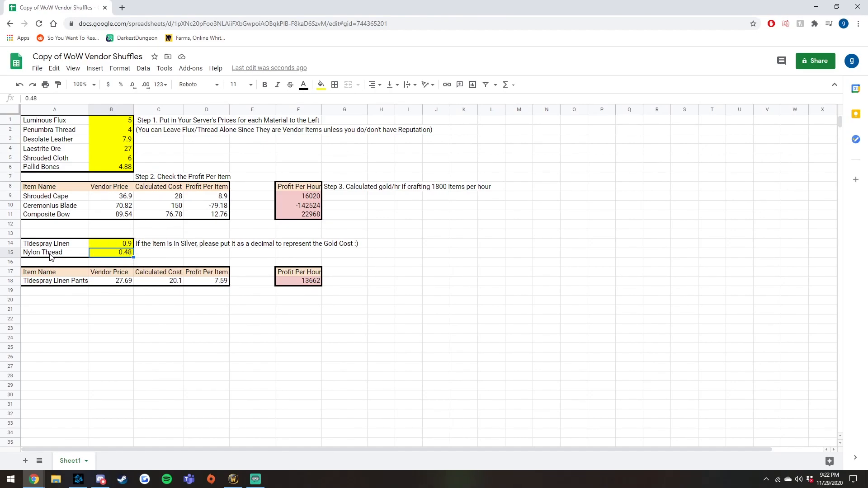
{"action": "mouse_move", "coordinate": [212, 284]}
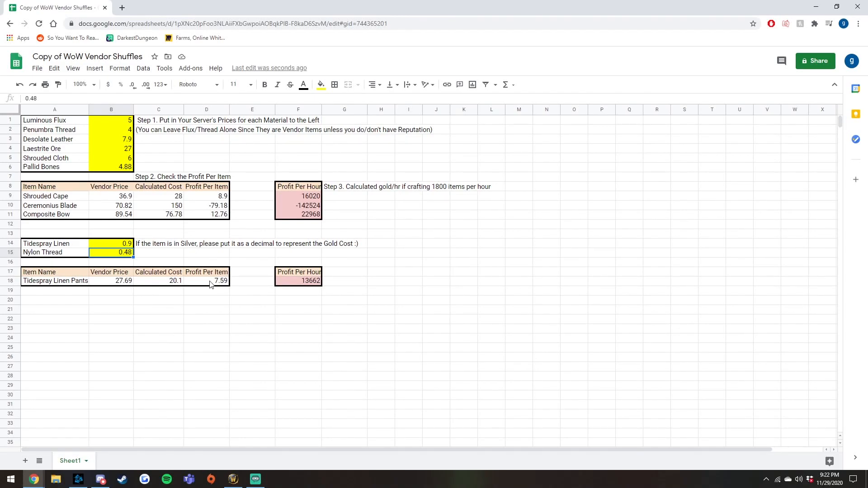
{"action": "mouse_move", "coordinate": [152, 282]}
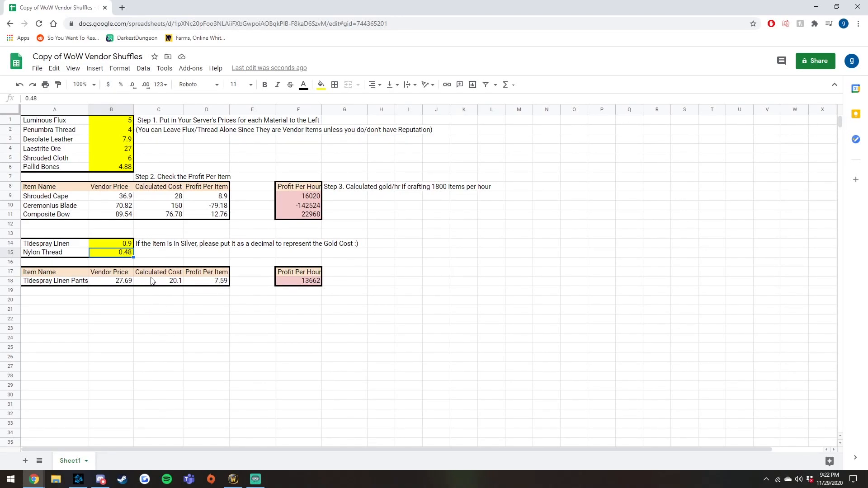
{"action": "mouse_move", "coordinate": [164, 284]}
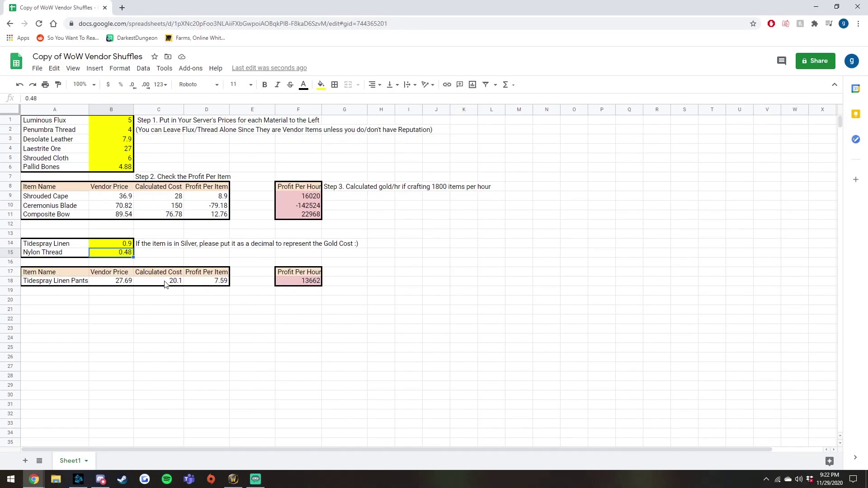
{"action": "mouse_move", "coordinate": [181, 276]}
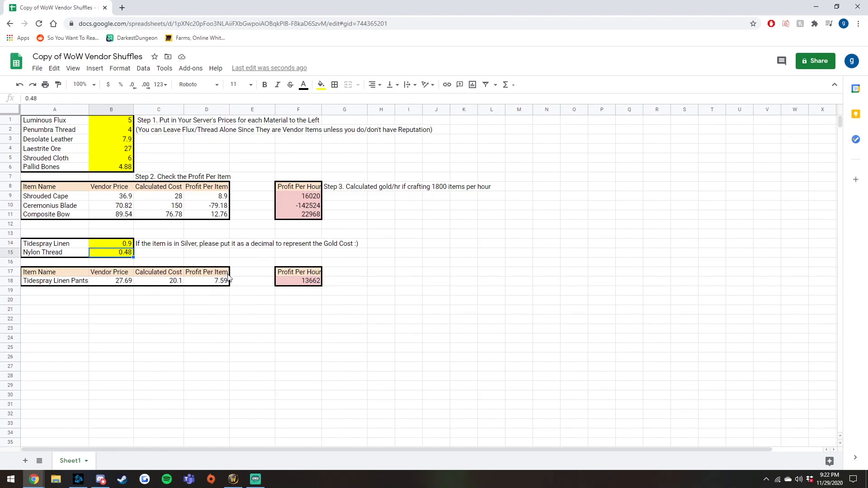
{"action": "mouse_move", "coordinate": [215, 282]}
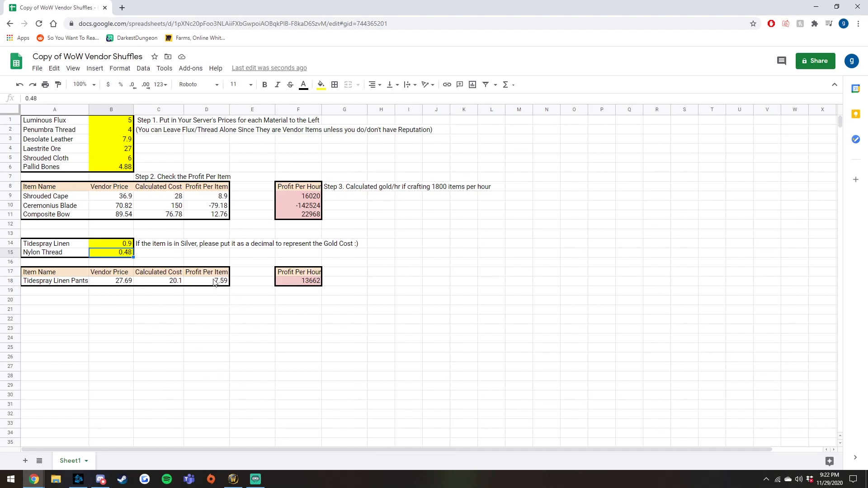
{"action": "mouse_move", "coordinate": [239, 317]}
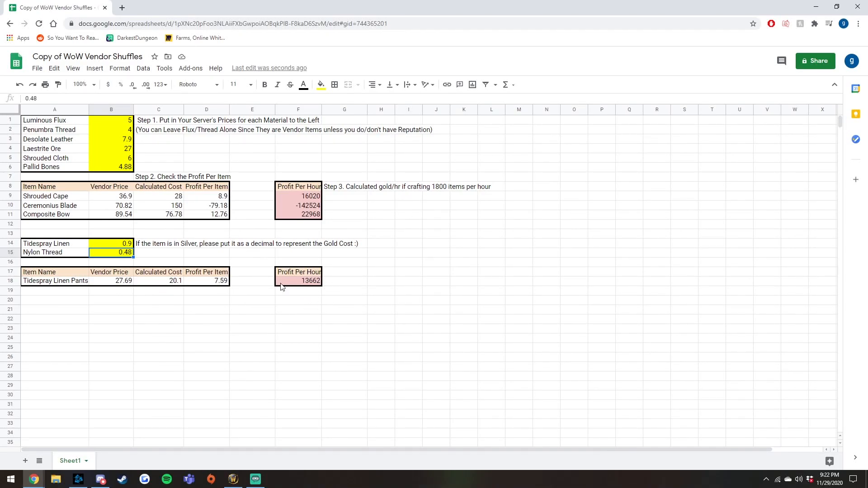
{"action": "mouse_move", "coordinate": [338, 303]}
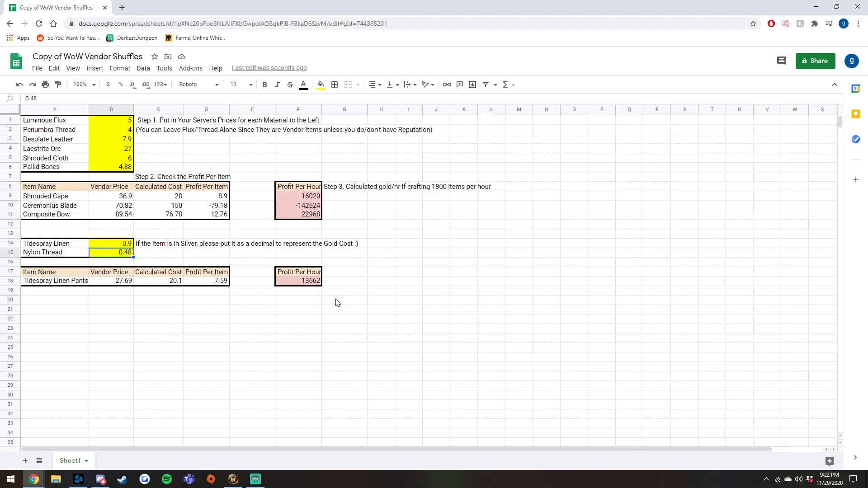
{"action": "mouse_move", "coordinate": [313, 289]}
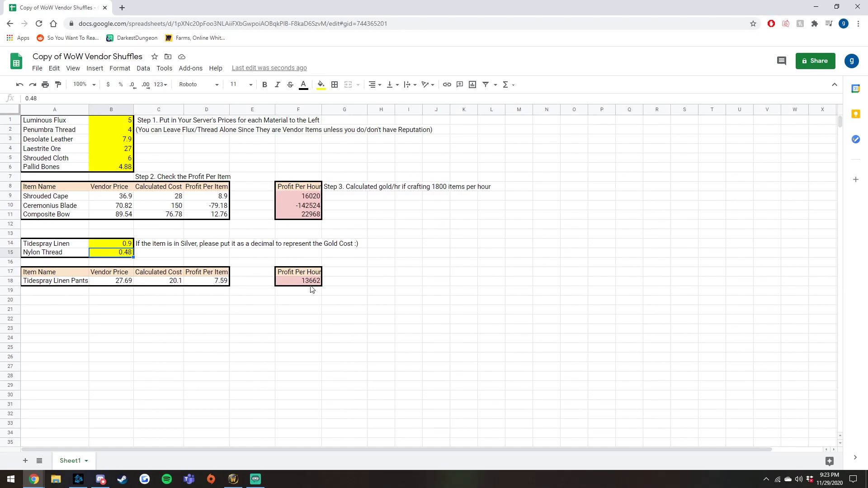
{"action": "mouse_move", "coordinate": [186, 226]}
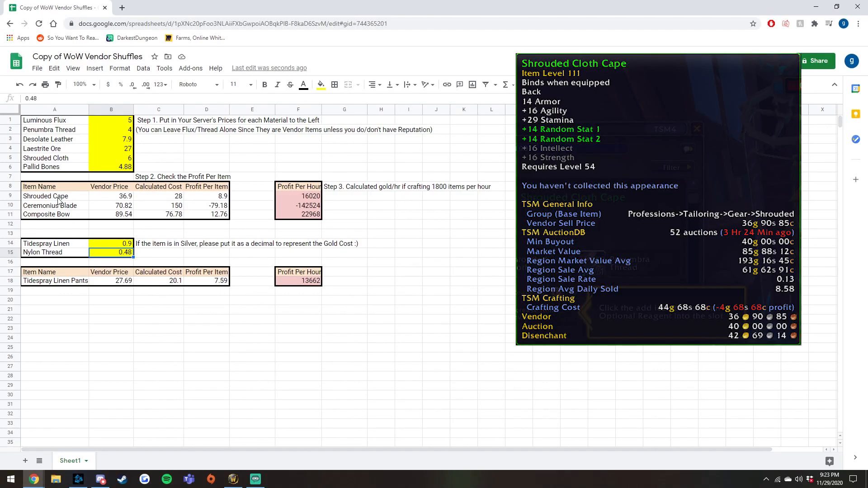
{"action": "mouse_move", "coordinate": [76, 198]}
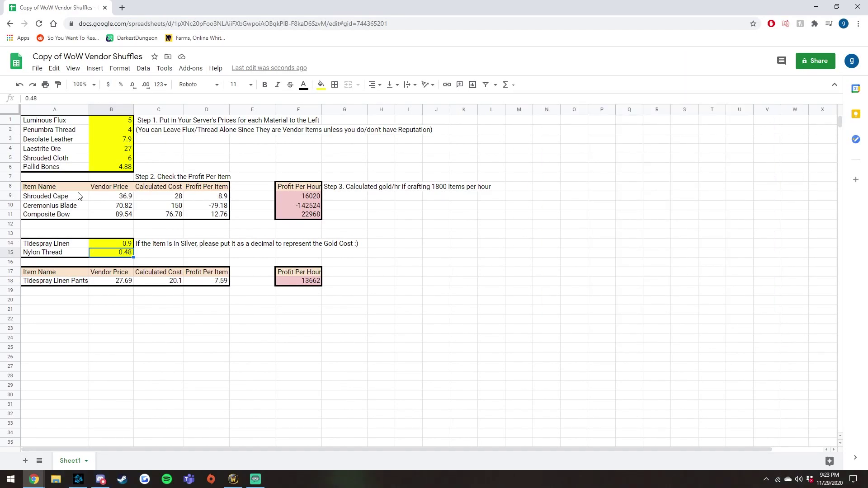
{"action": "mouse_move", "coordinate": [104, 121]}
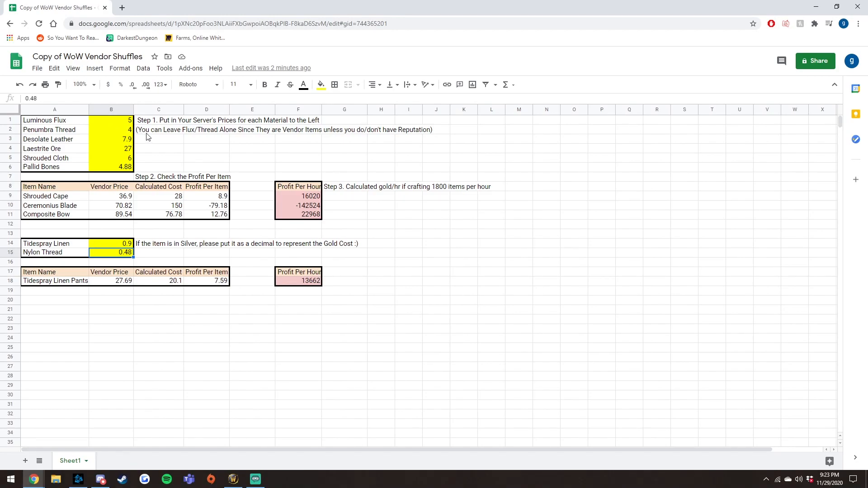
{"action": "mouse_move", "coordinate": [128, 137]}
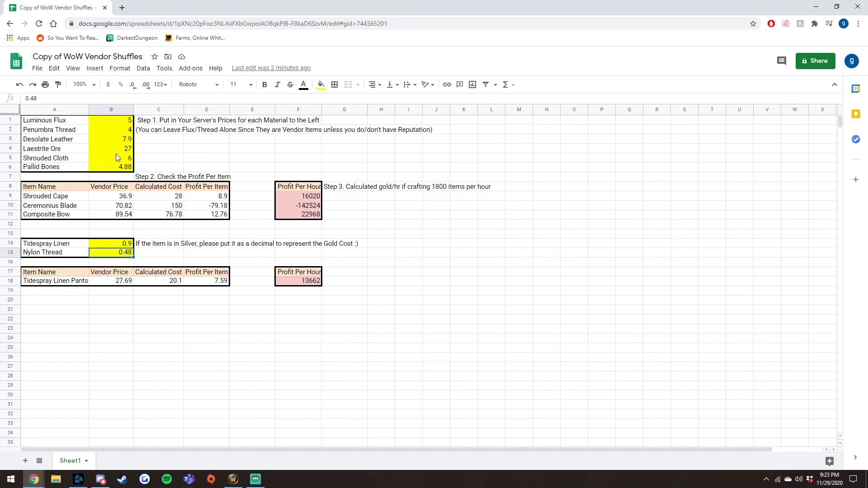
{"action": "mouse_move", "coordinate": [143, 161]}
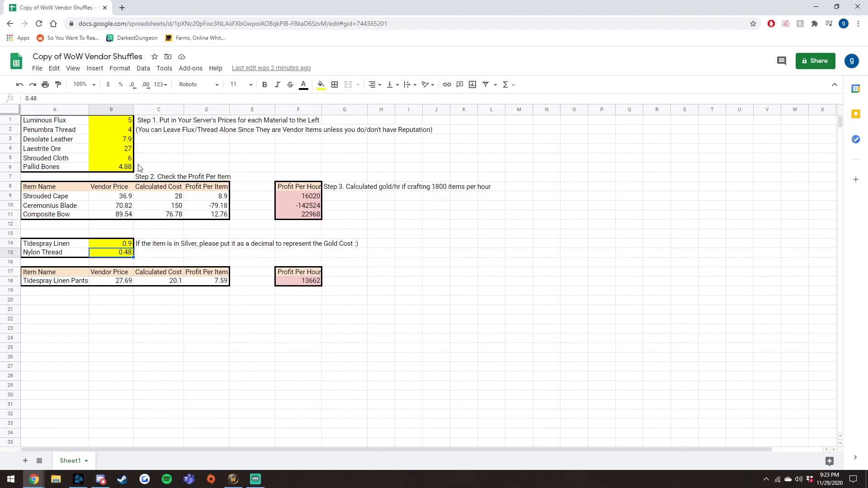
{"action": "mouse_move", "coordinate": [91, 149]}
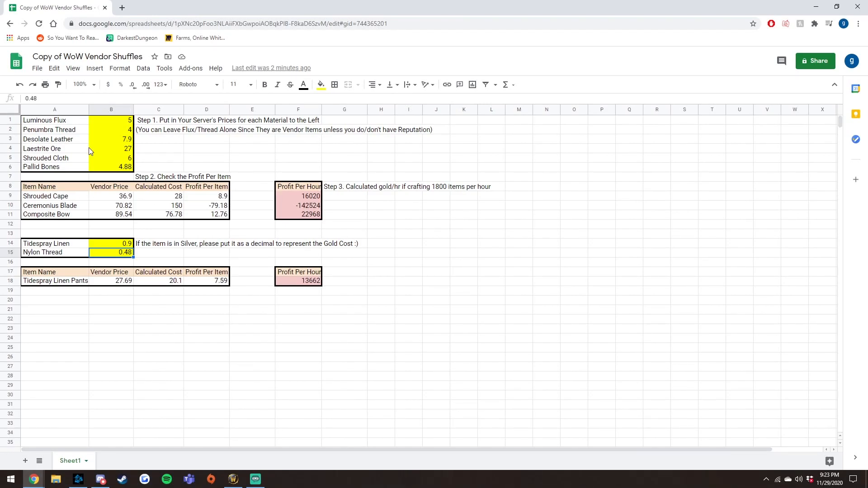
{"action": "mouse_move", "coordinate": [172, 195]}
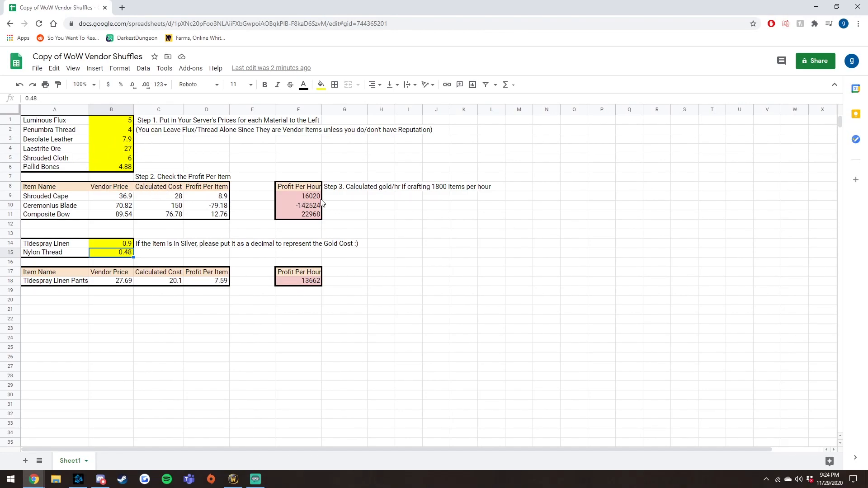
{"action": "mouse_move", "coordinate": [323, 203]}
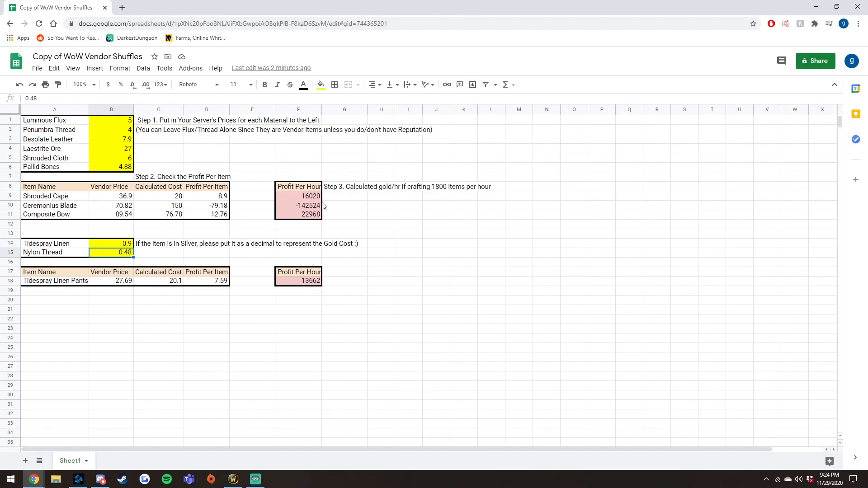
{"action": "mouse_move", "coordinate": [112, 152]}
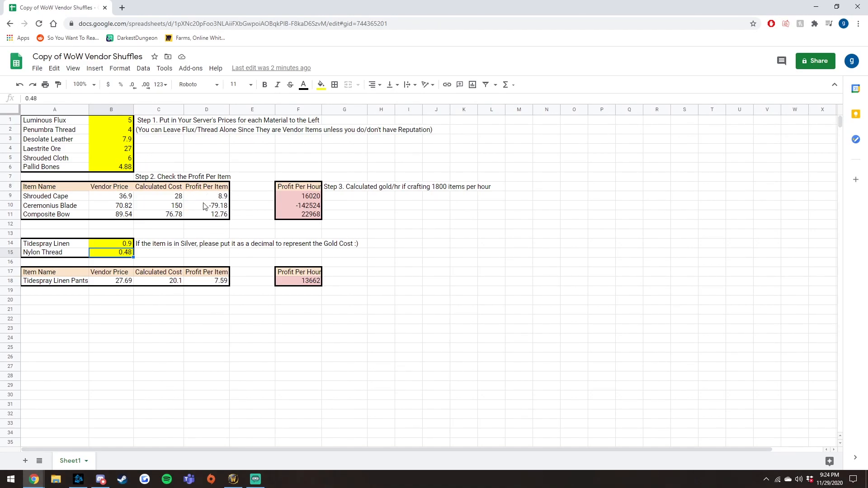
{"action": "mouse_move", "coordinate": [215, 203]}
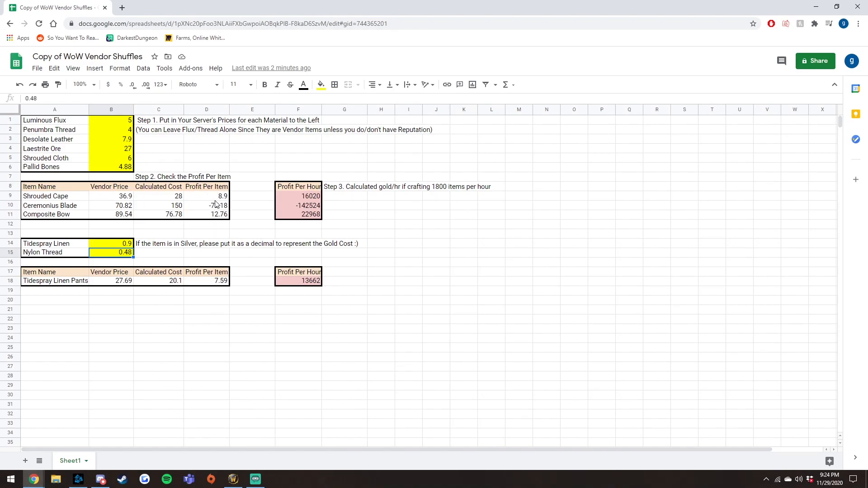
{"action": "mouse_move", "coordinate": [206, 198]}
{"action": "type", "text": "2"}
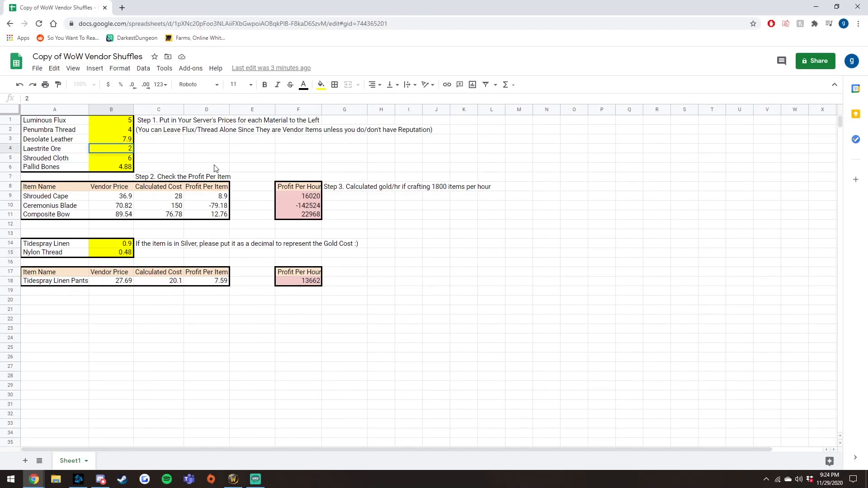
Enter the Laestrite Ore price as 8, then correct it to 9.
{"action": "type", "text": "8"}
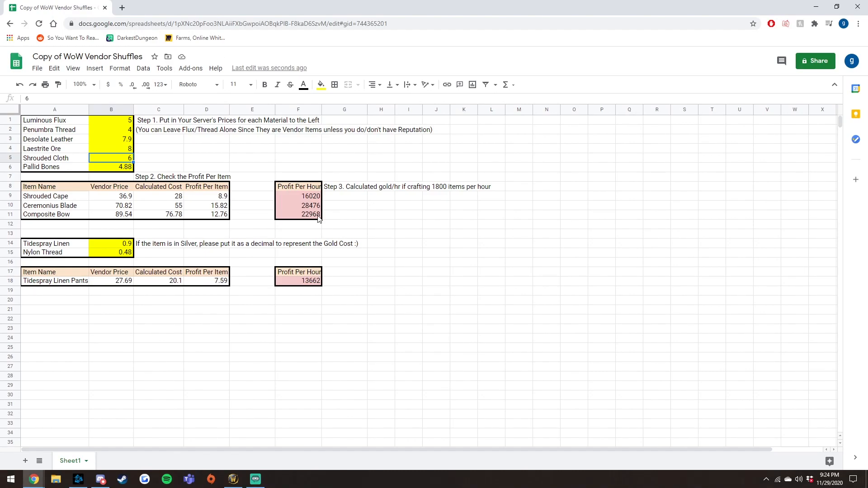
{"action": "mouse_move", "coordinate": [92, 167]}
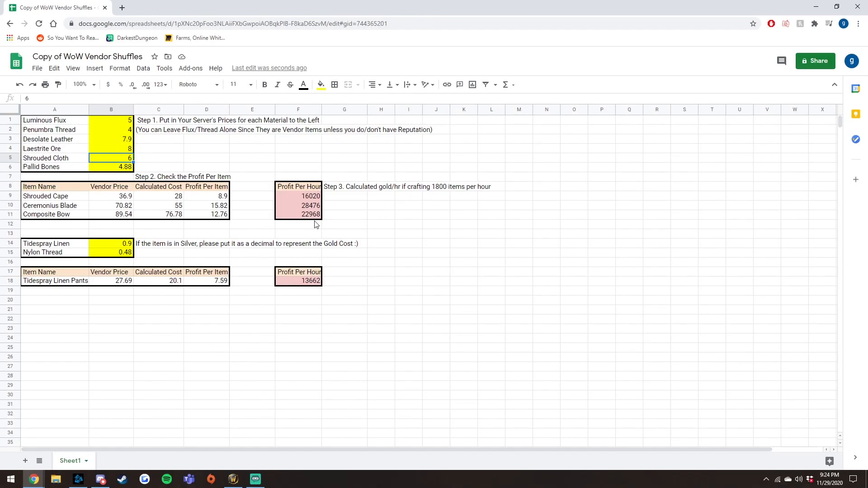
{"action": "mouse_move", "coordinate": [89, 146]}
{"action": "type", "text": "1"}
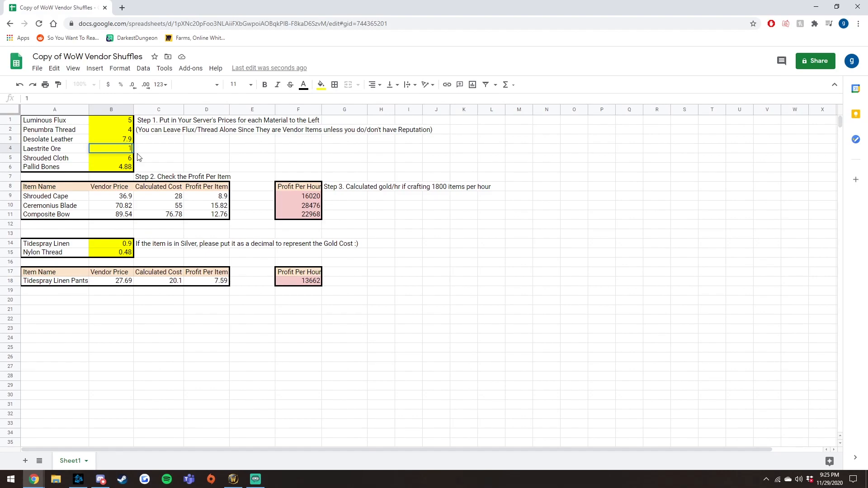
{"action": "type", "text": "9"}
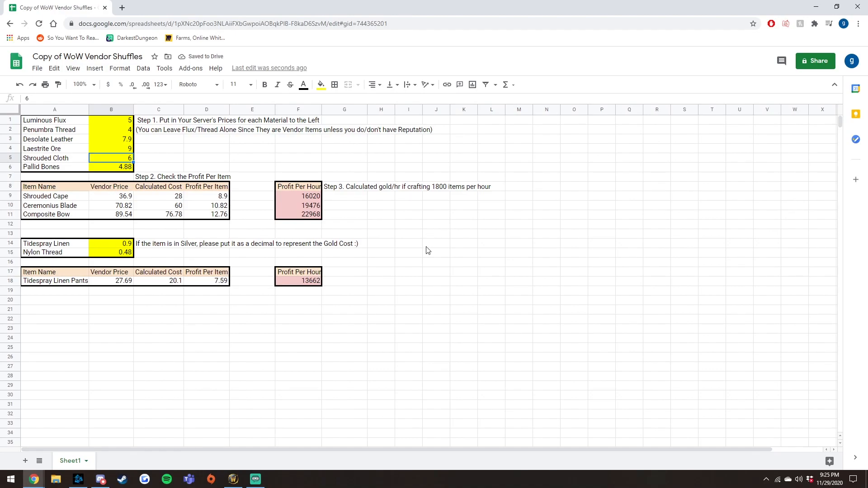
{"action": "mouse_move", "coordinate": [426, 252]}
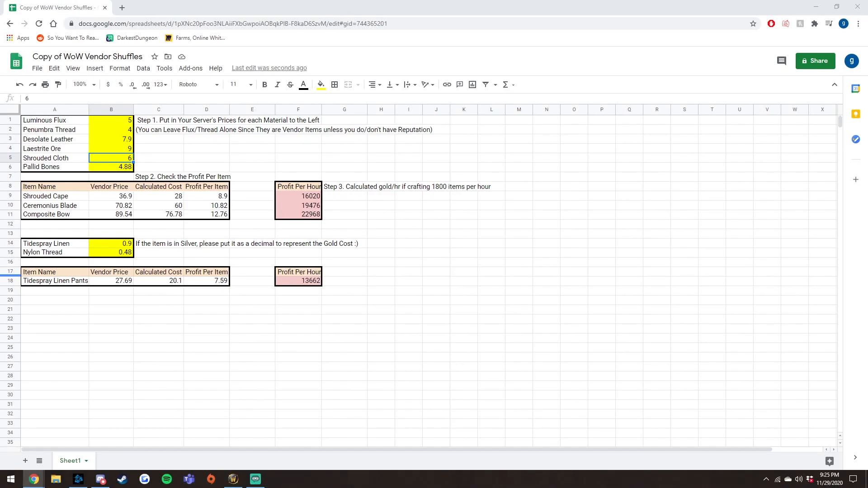
{"action": "mouse_move", "coordinate": [131, 130]}
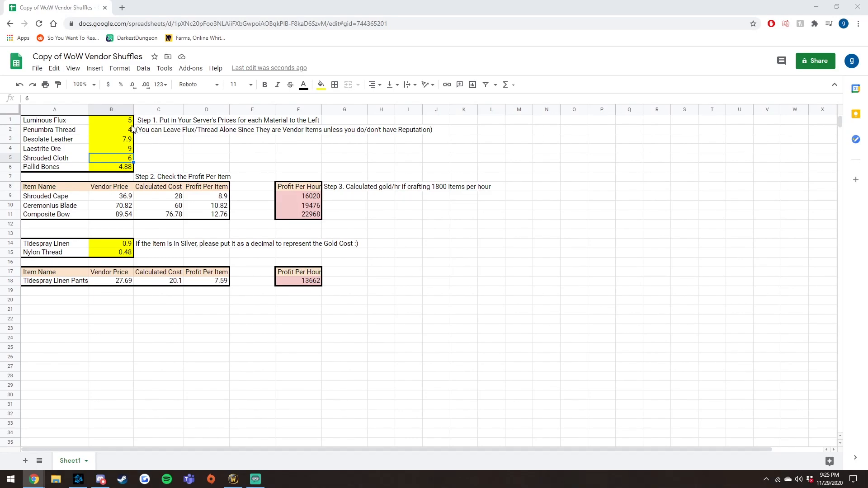
{"action": "mouse_move", "coordinate": [150, 133]}
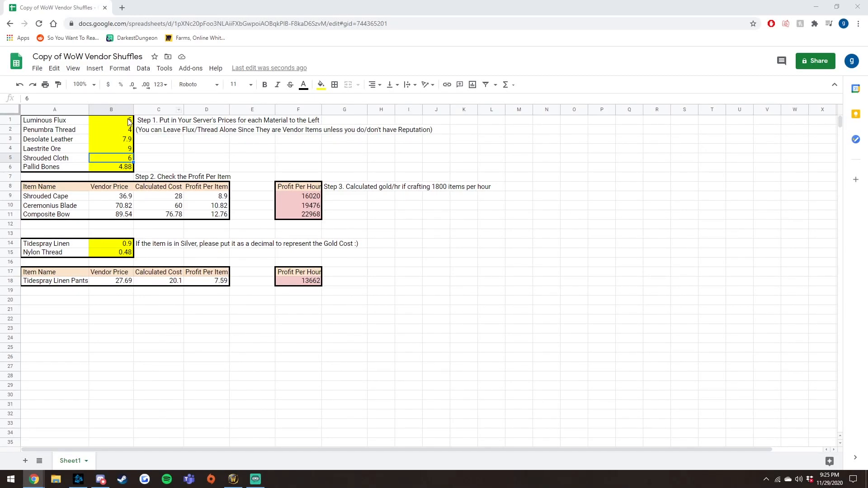
{"action": "mouse_move", "coordinate": [118, 146]}
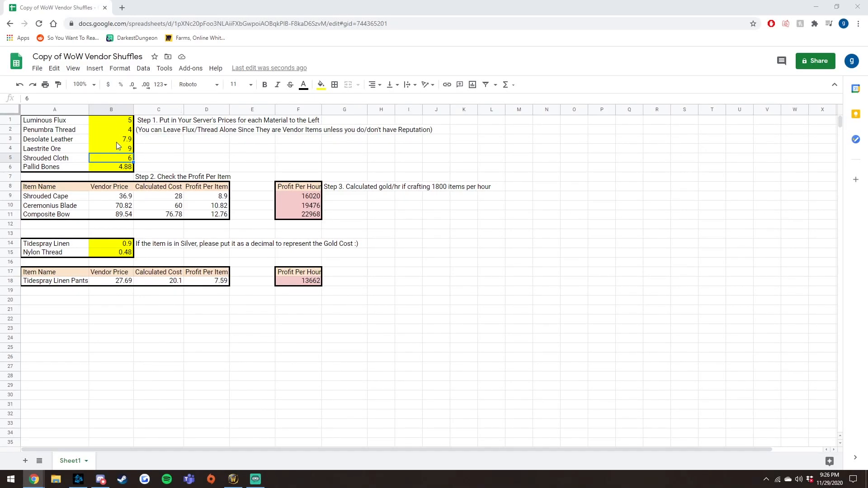
{"action": "mouse_move", "coordinate": [70, 141]}
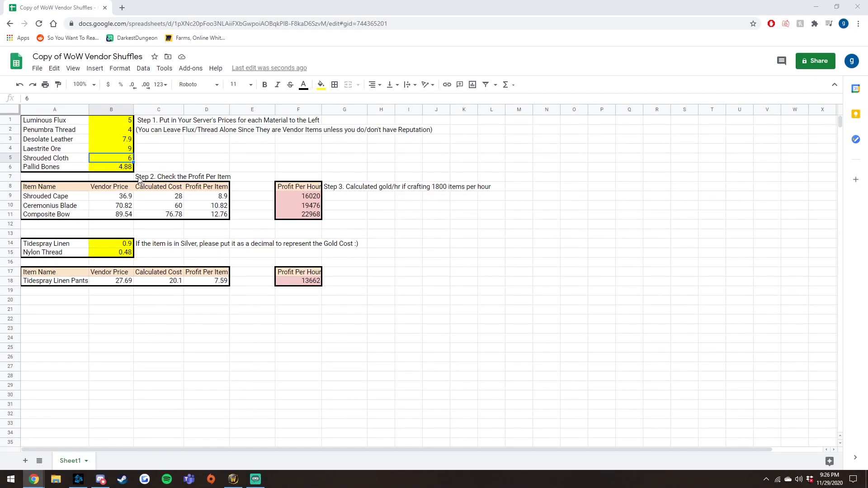
{"action": "mouse_move", "coordinate": [132, 223]}
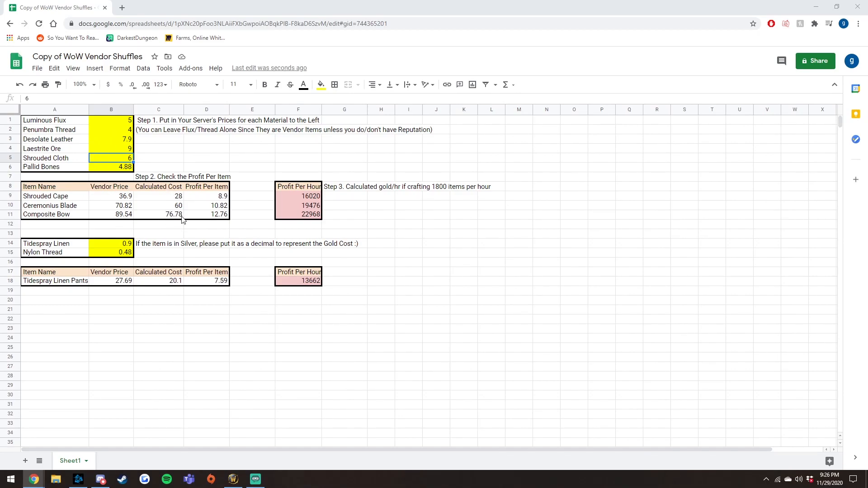
{"action": "mouse_move", "coordinate": [218, 223]}
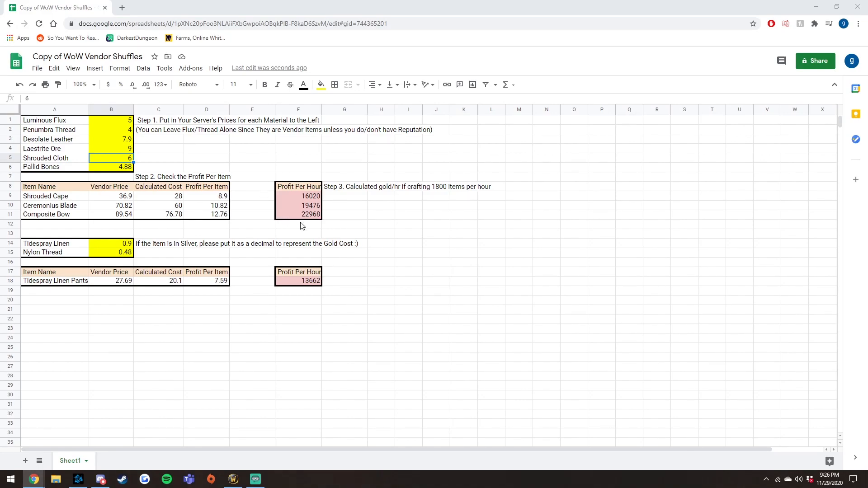
{"action": "mouse_move", "coordinate": [306, 223]}
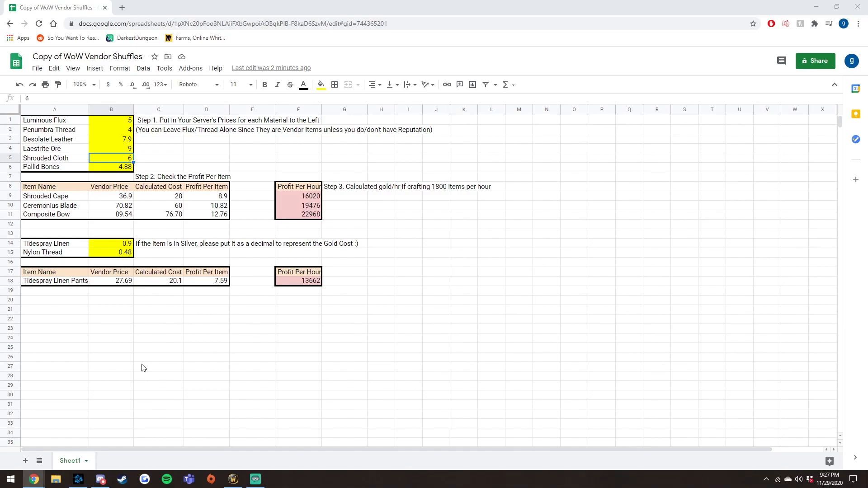
{"action": "mouse_move", "coordinate": [142, 366]}
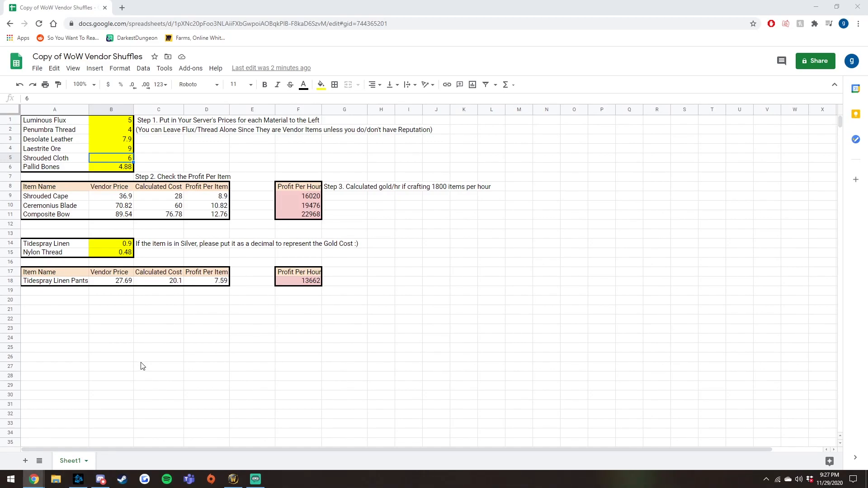